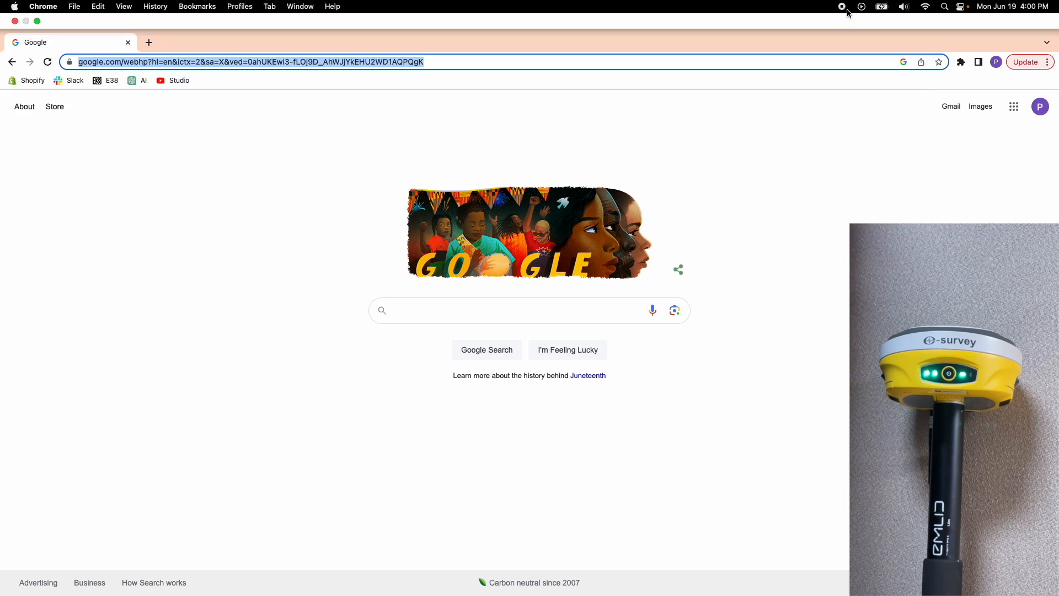
# Step: Join the receiver's E6004A2320026 Wi-Fi network from the macOS menu bar
pyautogui.click(925, 6)
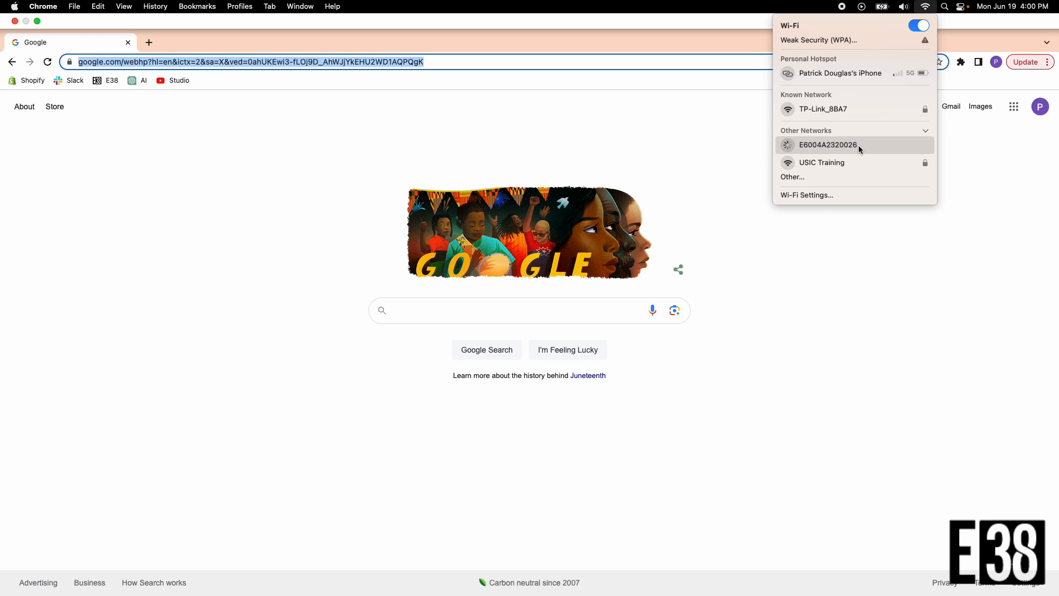
pyautogui.click(828, 145)
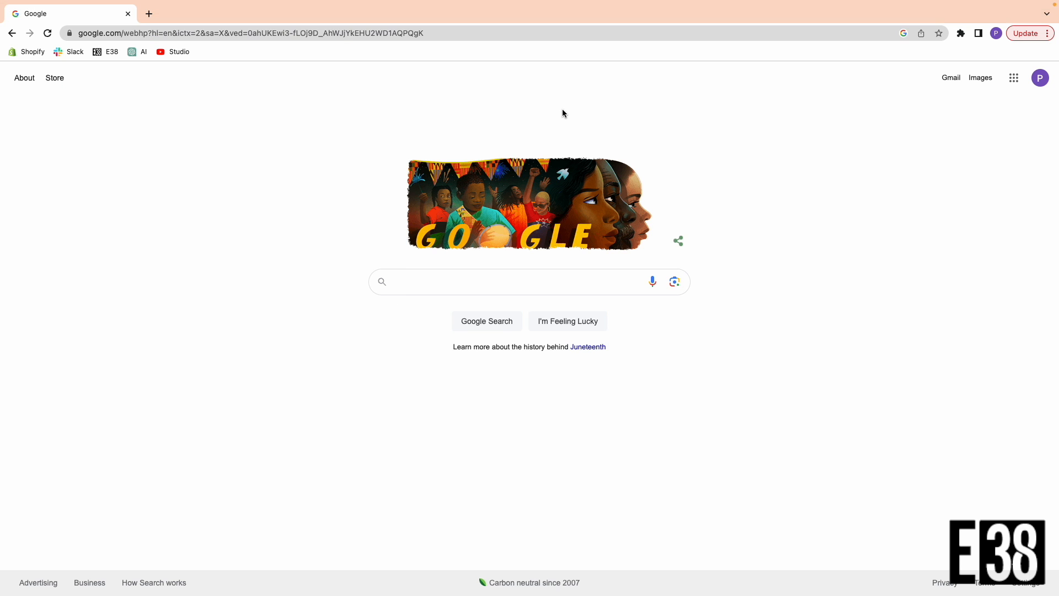
# Step: Load 192.168.10.1 in Chrome and log in with the device password
pyautogui.write('192.168')
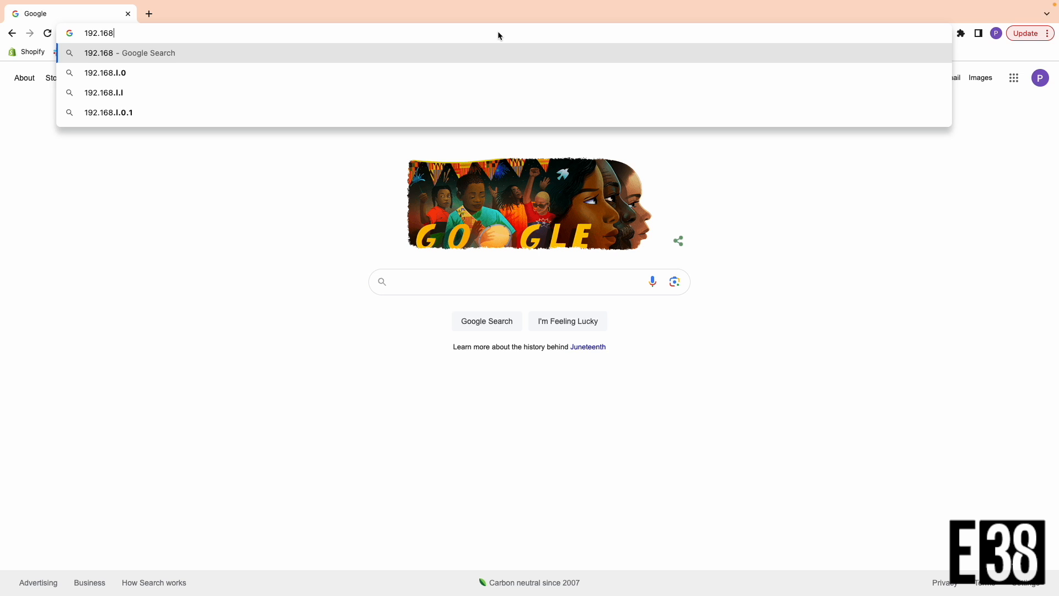
pyautogui.press('Return')
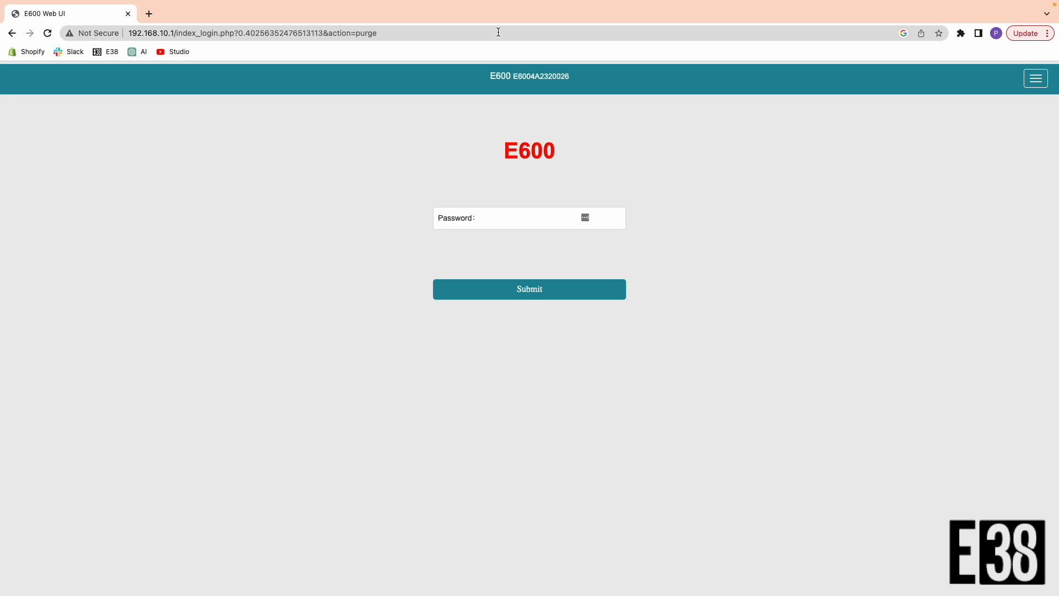
pyautogui.click(507, 217)
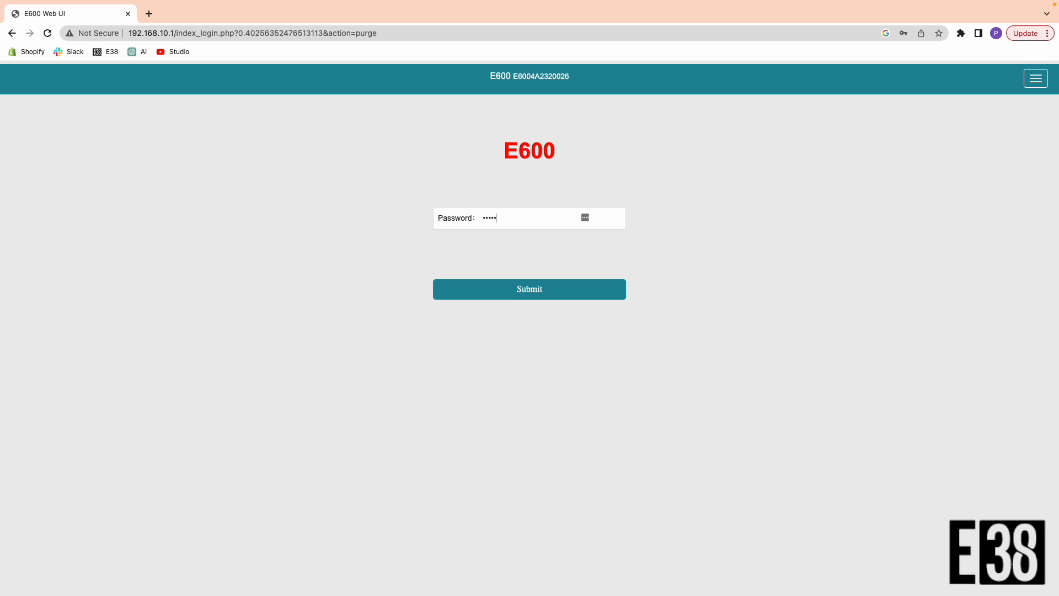
pyautogui.click(529, 289)
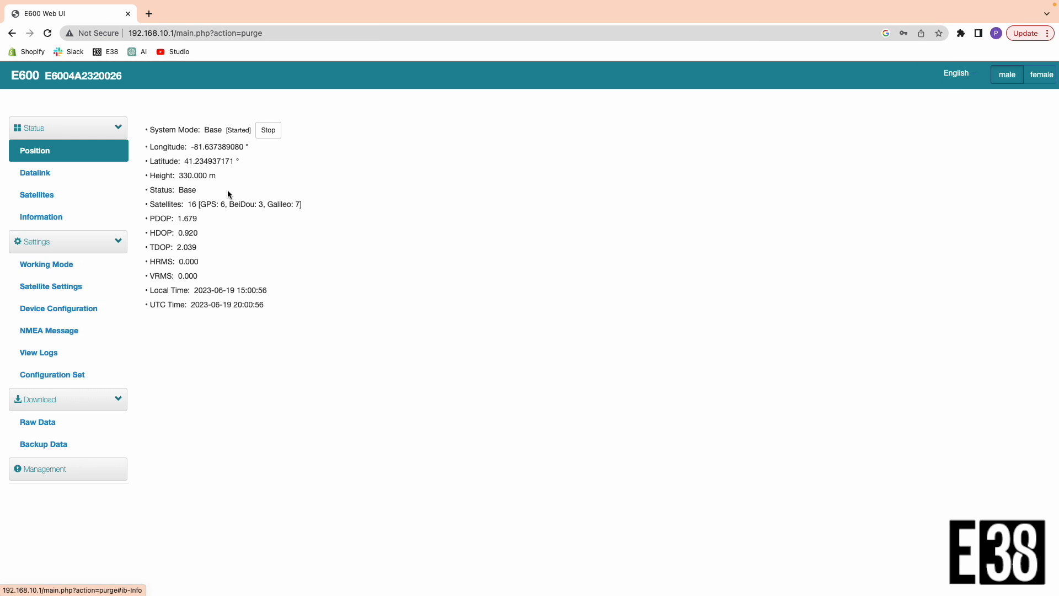
pyautogui.moveTo(35, 173)
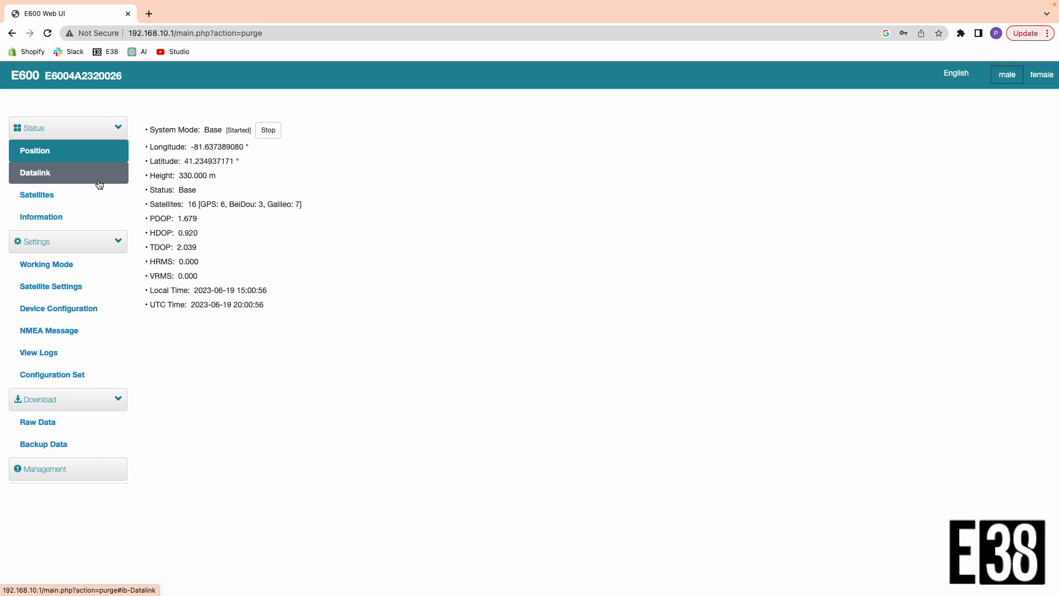
# Step: View the Status pages for Datalink, Satellites and device Information
pyautogui.click(35, 172)
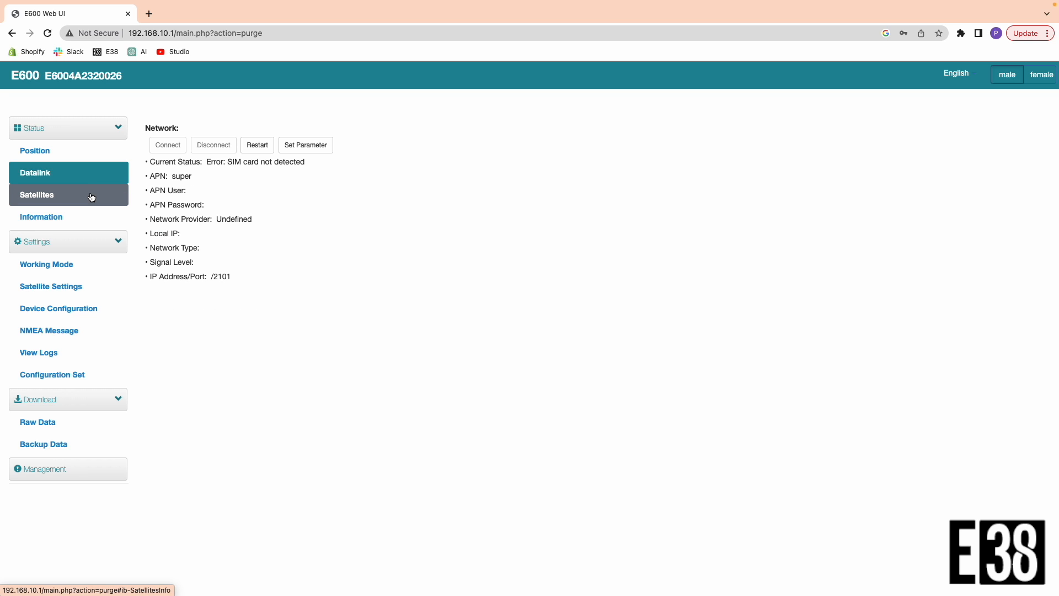
pyautogui.click(36, 195)
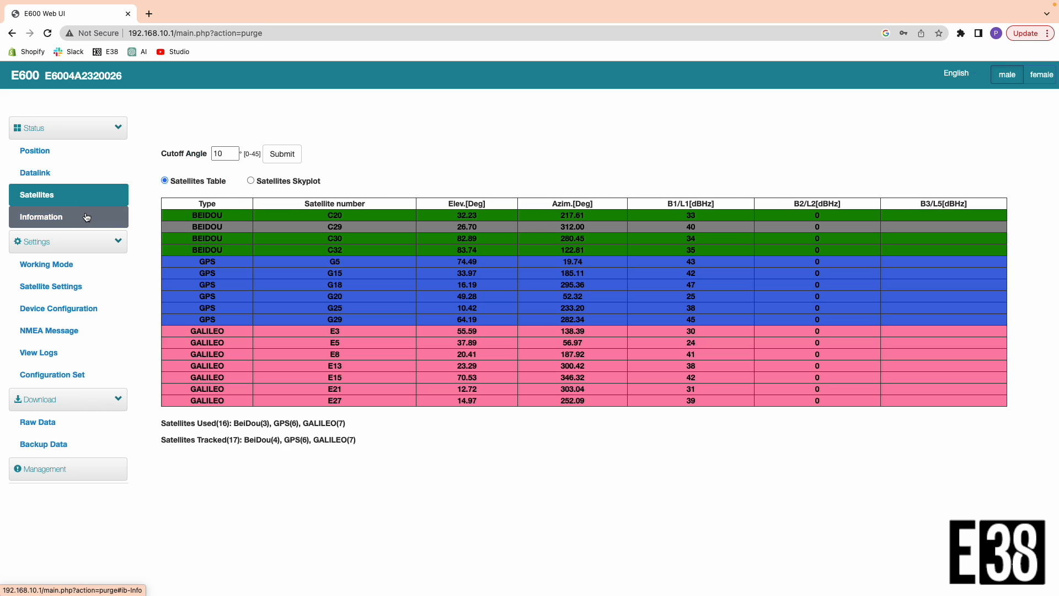
pyautogui.click(42, 217)
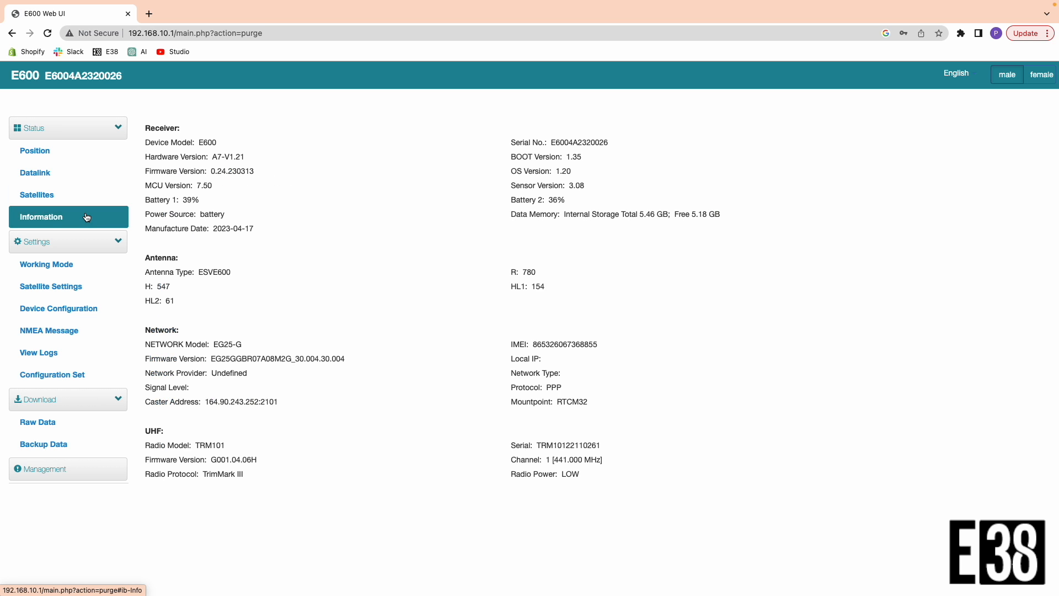
pyautogui.moveTo(315, 268)
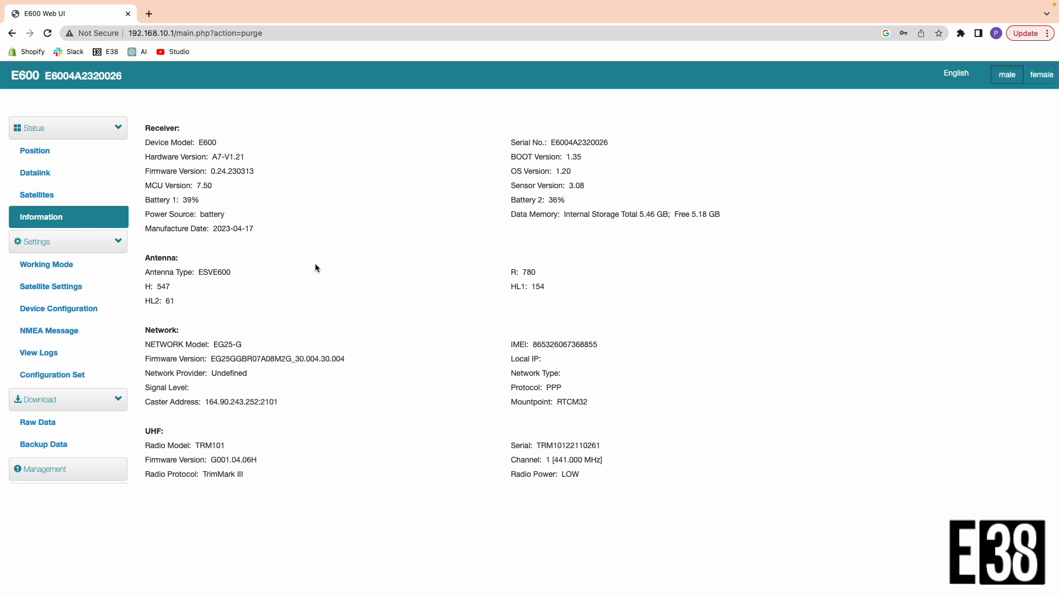
pyautogui.moveTo(47, 264)
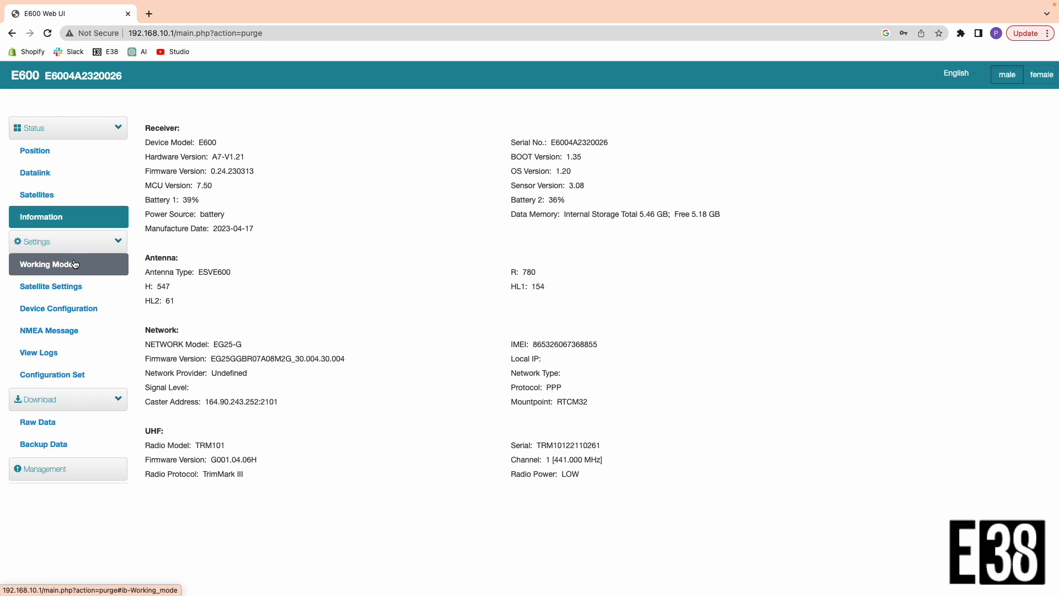
# Step: Scroll Settings > Working Mode to the Network Link, Connect Mode and Mountpoint fields
pyautogui.click(46, 264)
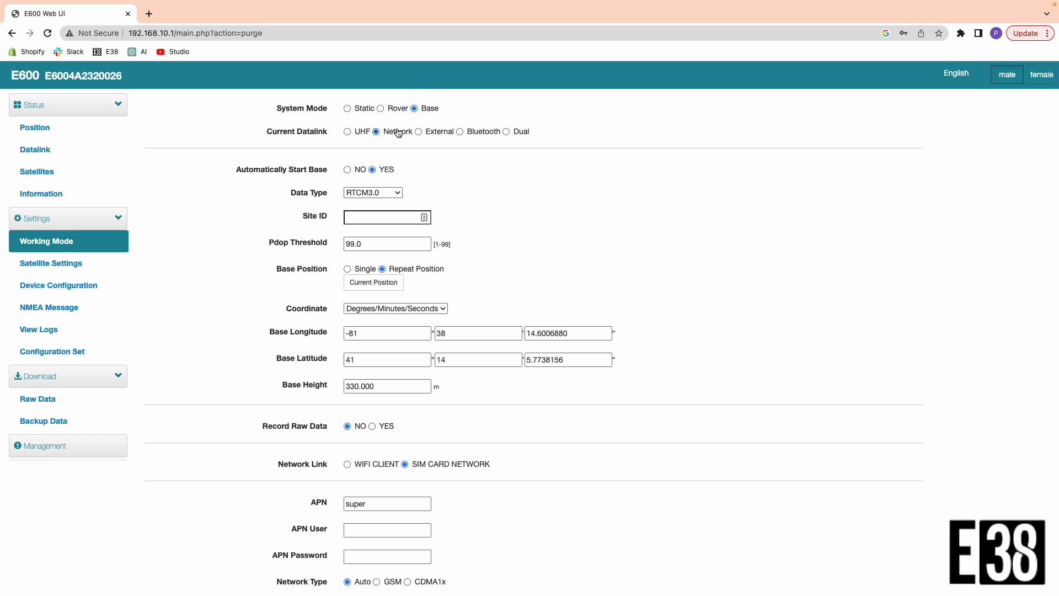
pyautogui.moveTo(424, 196)
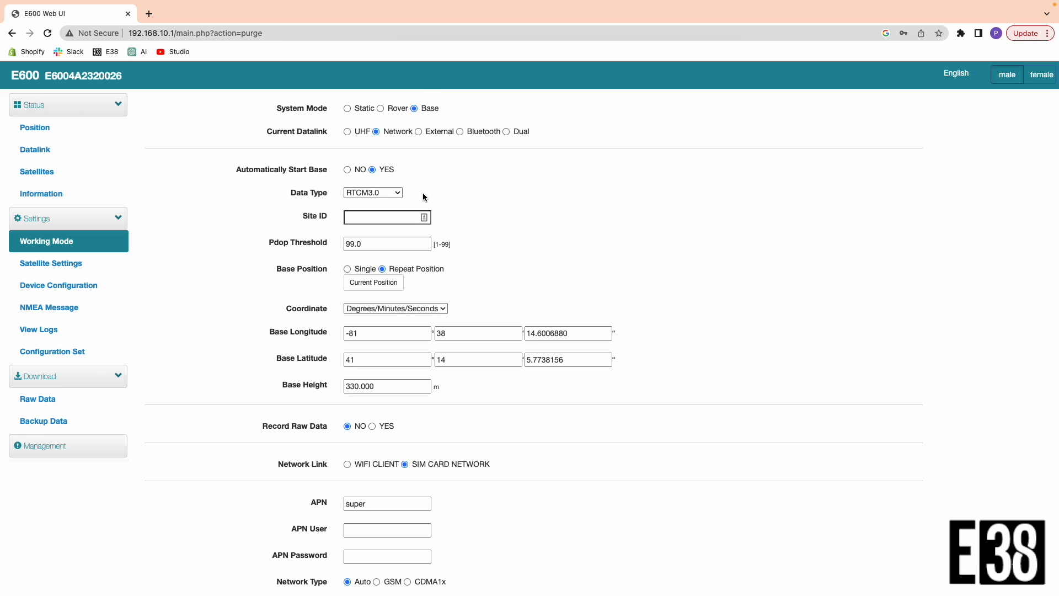
pyautogui.scroll(-3)
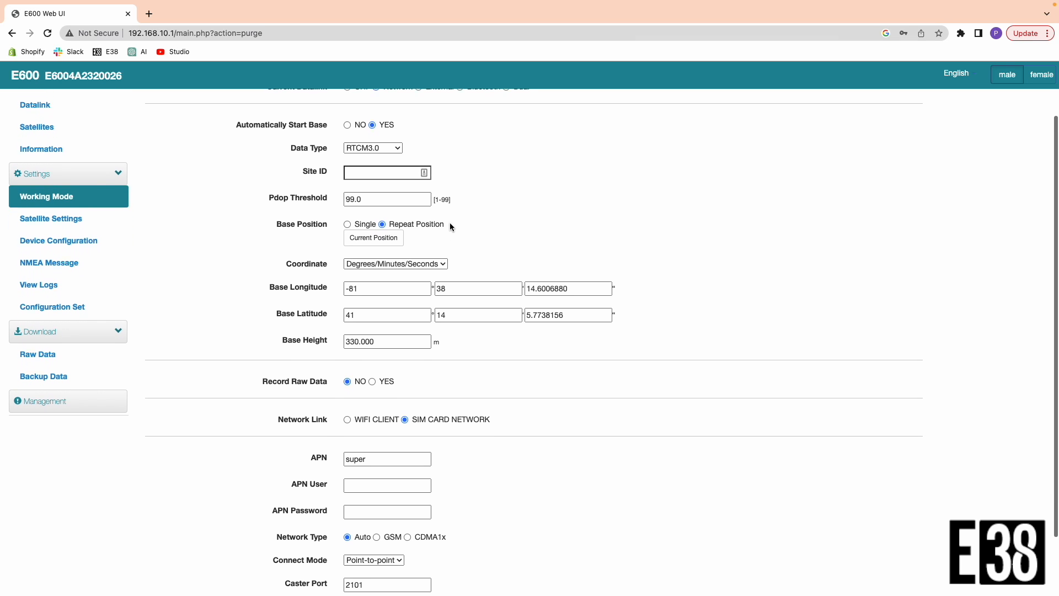
pyautogui.scroll(-3)
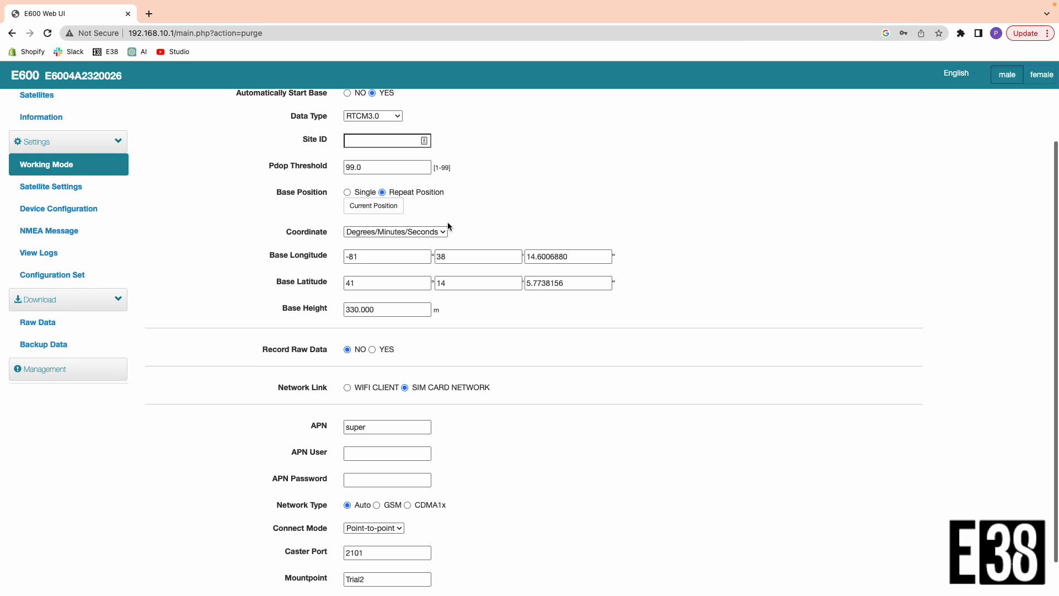
pyautogui.scroll(-3)
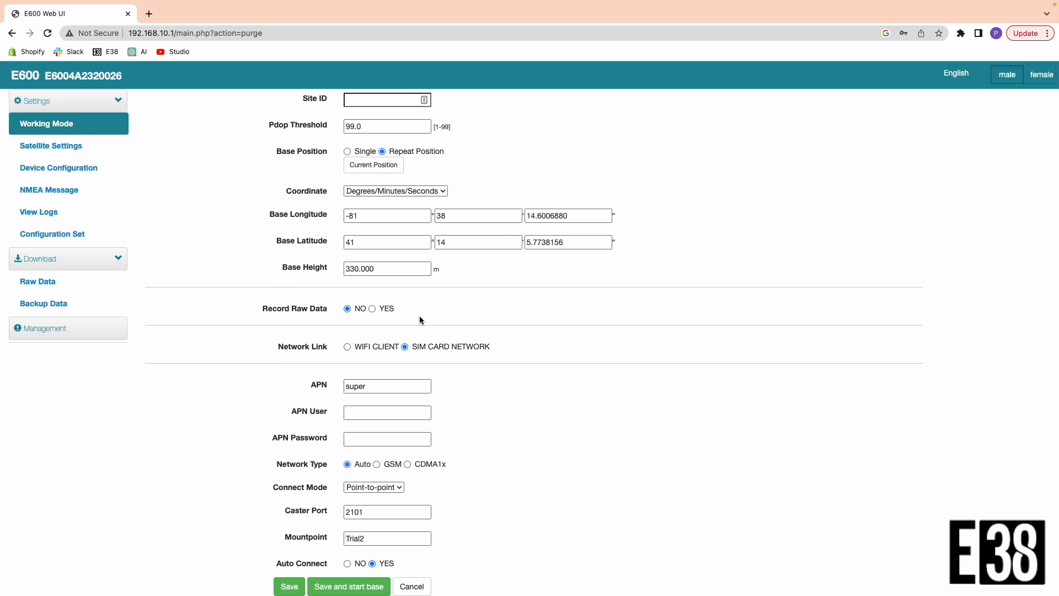
pyautogui.moveTo(401, 374)
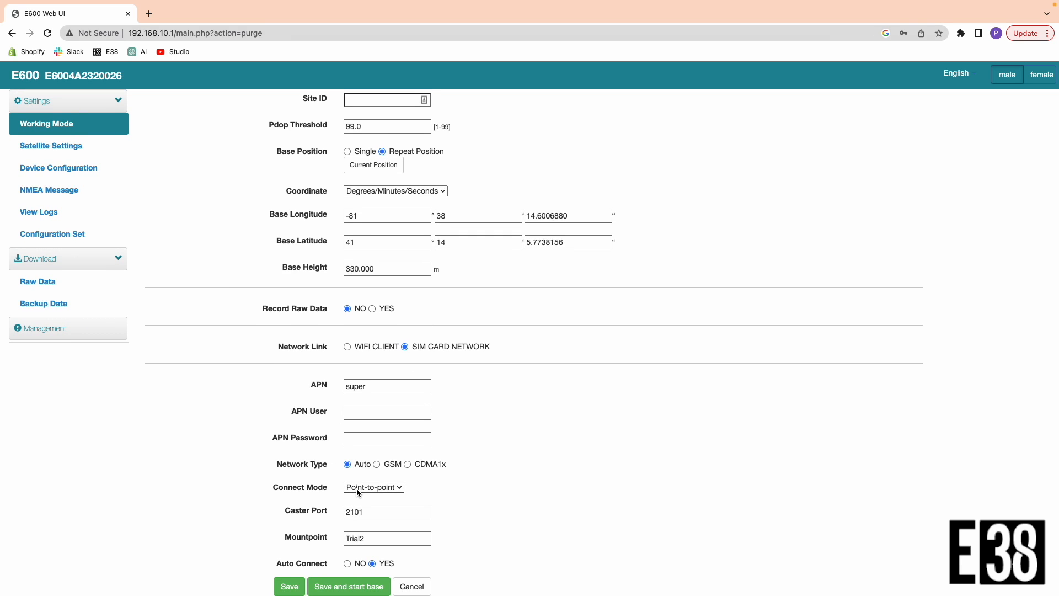
# Step: Choose point-to-point mode with mountpoint MP1234, then save and start the base
pyautogui.click(373, 488)
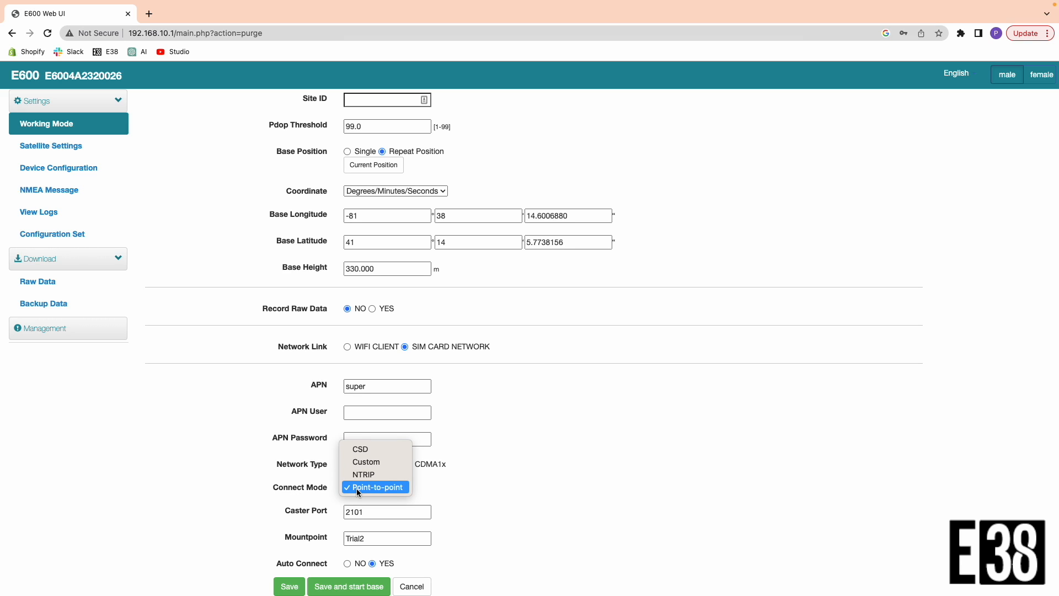
pyautogui.click(375, 487)
pyautogui.write('MP1')
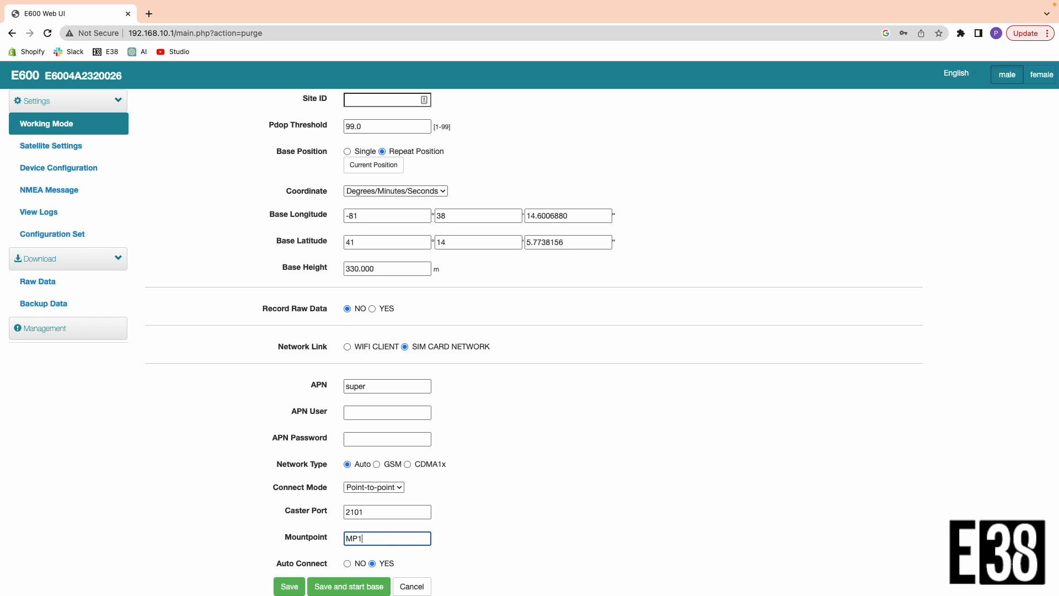
pyautogui.write('234')
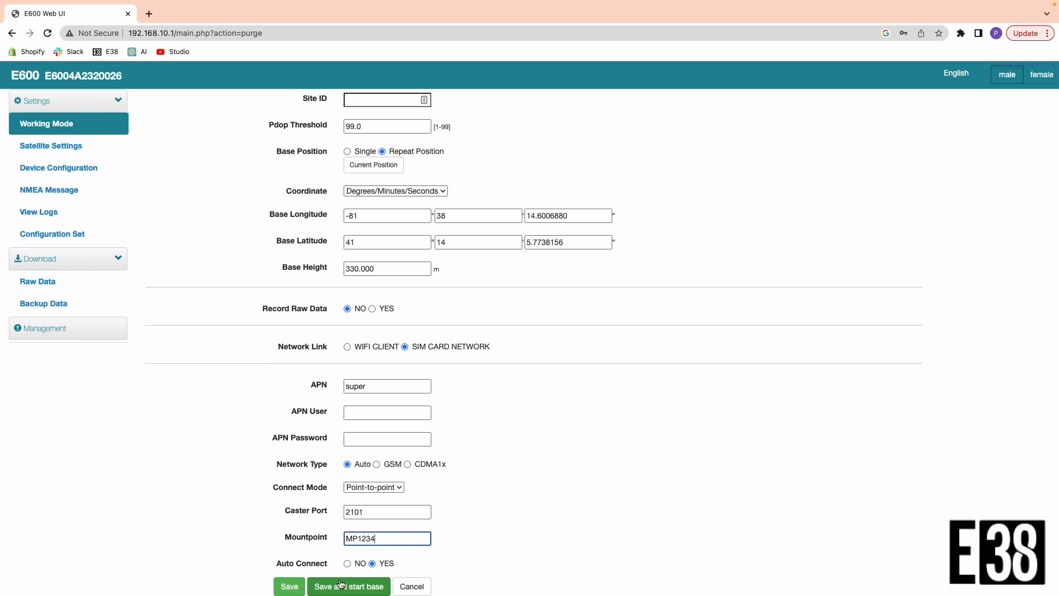
pyautogui.click(349, 586)
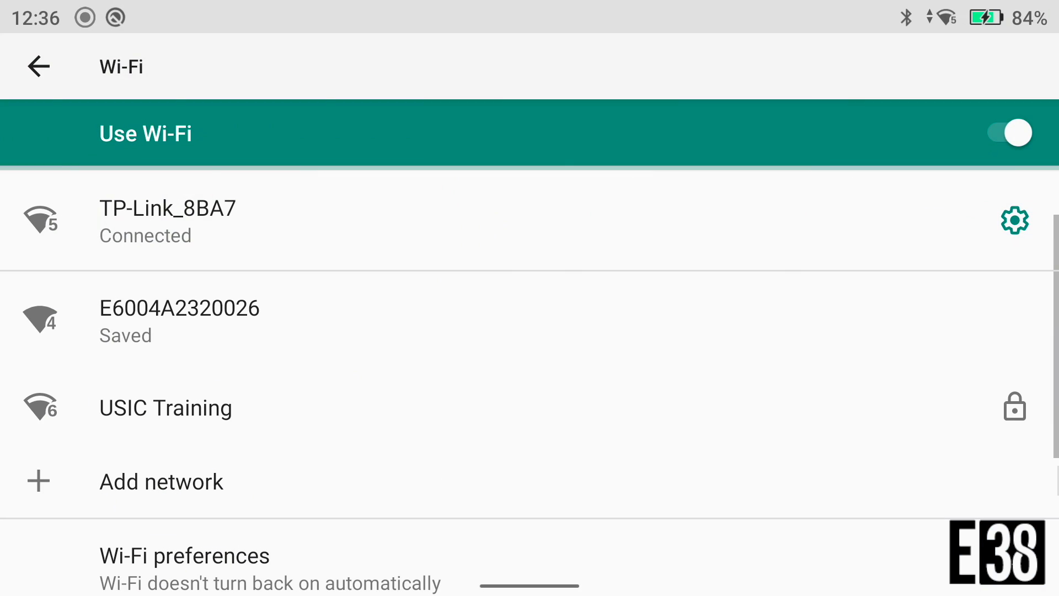
# Step: Leave Wi-Fi settings for the home screen and launch DJI Pilot 2
pyautogui.click(179, 321)
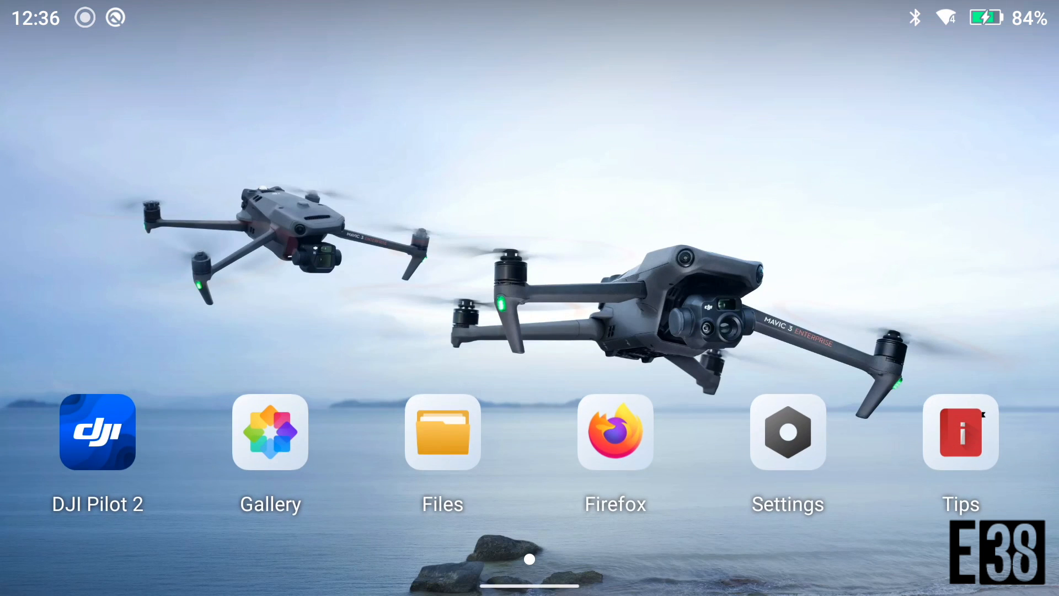
pyautogui.click(97, 432)
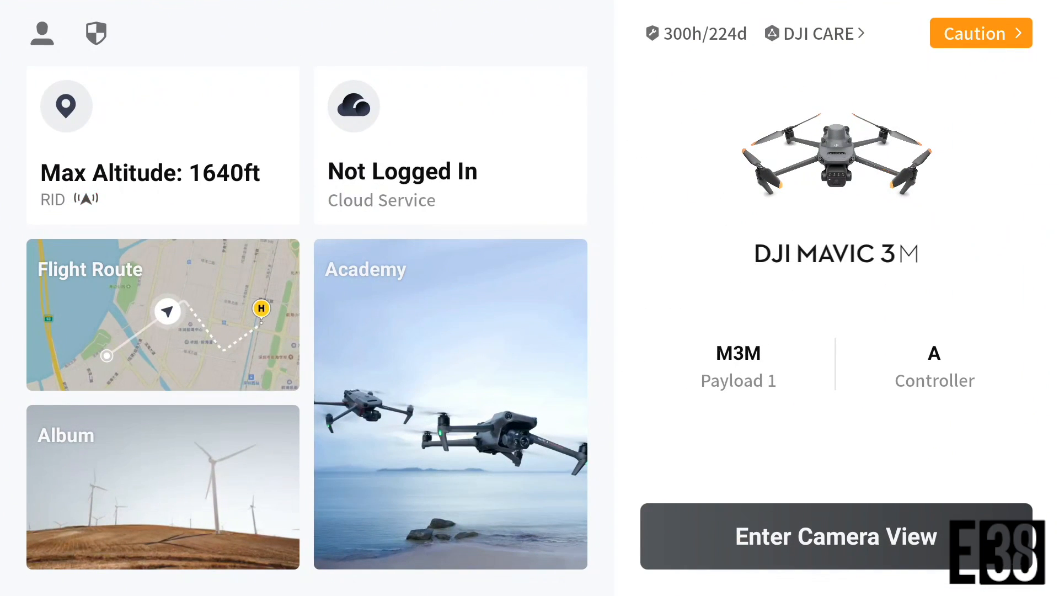
# Step: Show the Custom Network RTK fields: port 2101, user E600, mountpoint MP1234
pyautogui.click(162, 314)
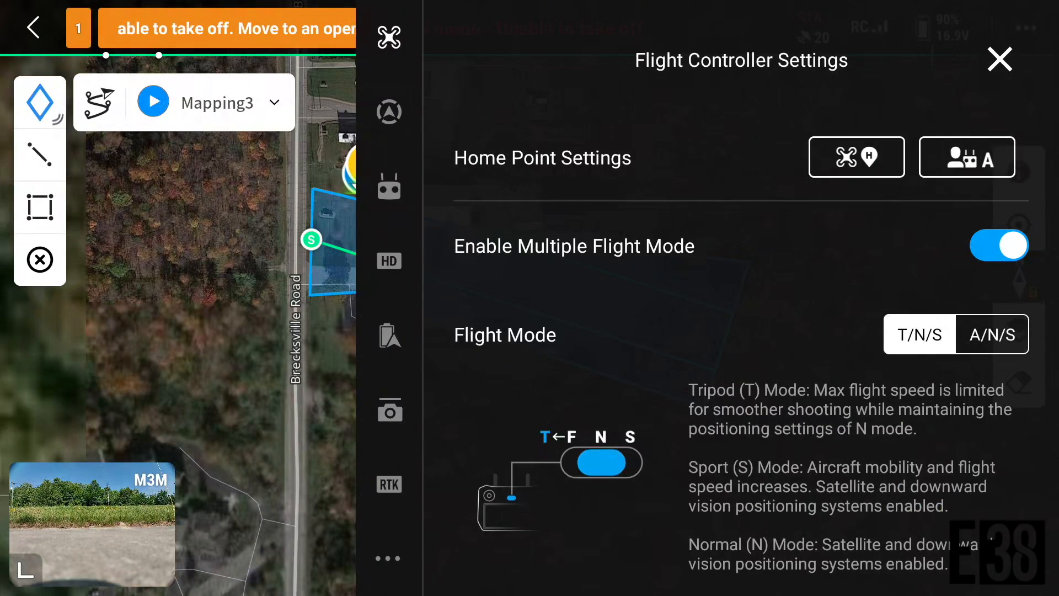
pyautogui.click(388, 484)
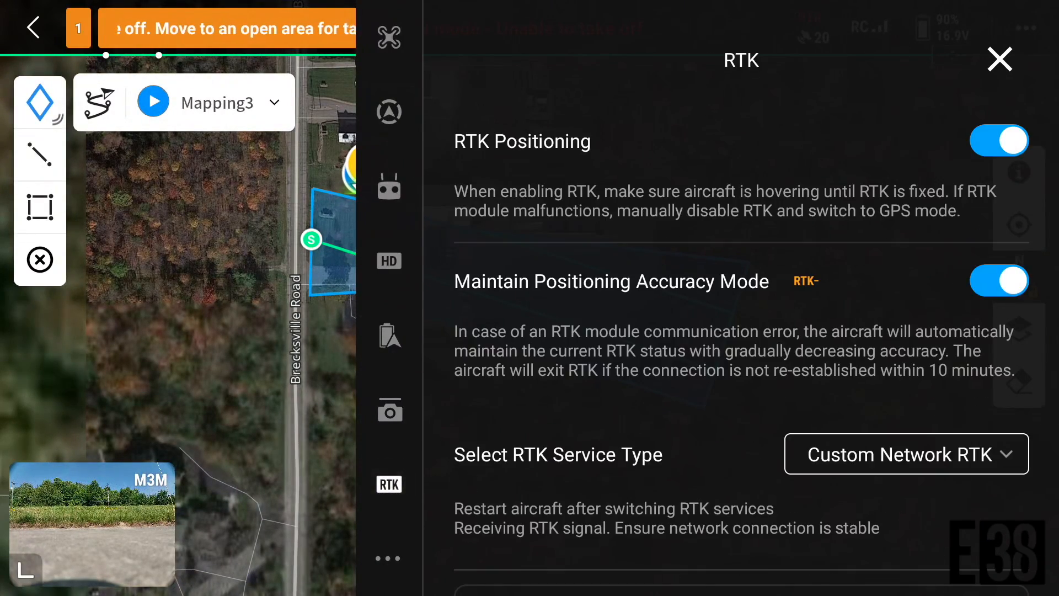
pyautogui.scroll(-3)
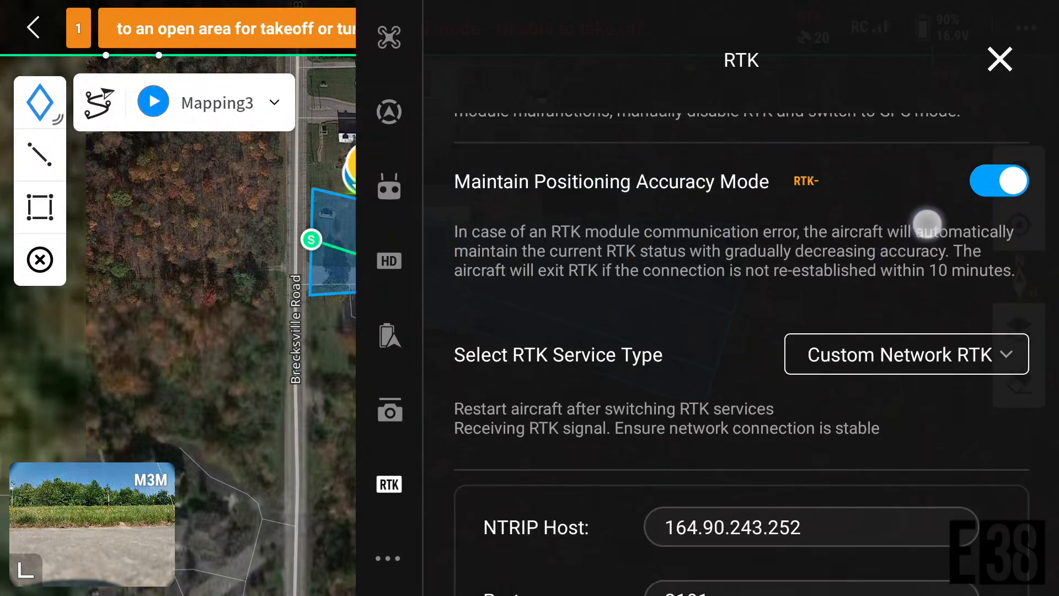
pyautogui.scroll(-3)
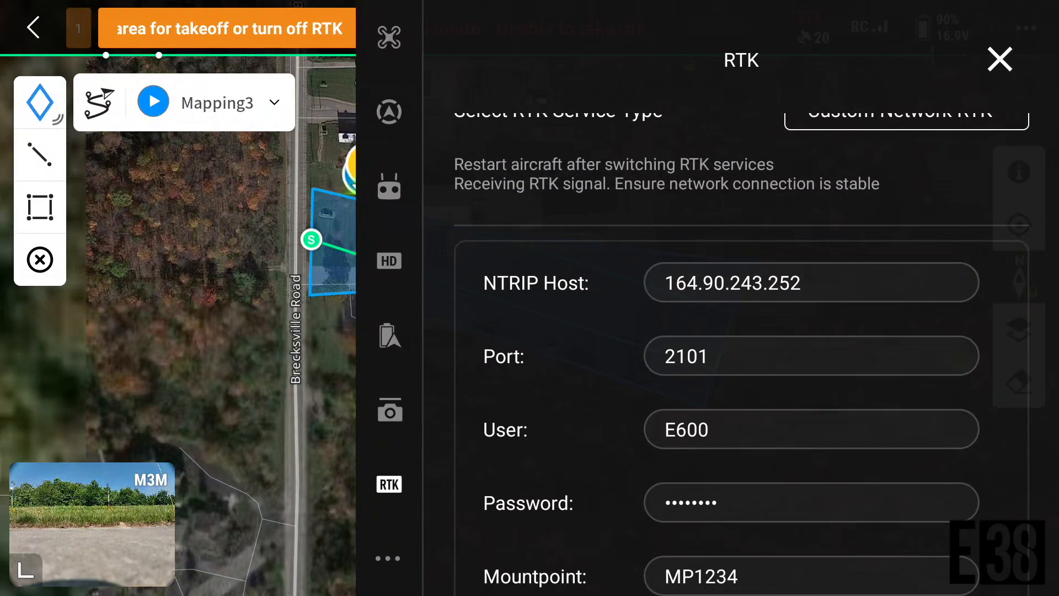
# Step: Enter the host IP address in the NTRIP Host field using the numeric keyboard
pyautogui.click(810, 282)
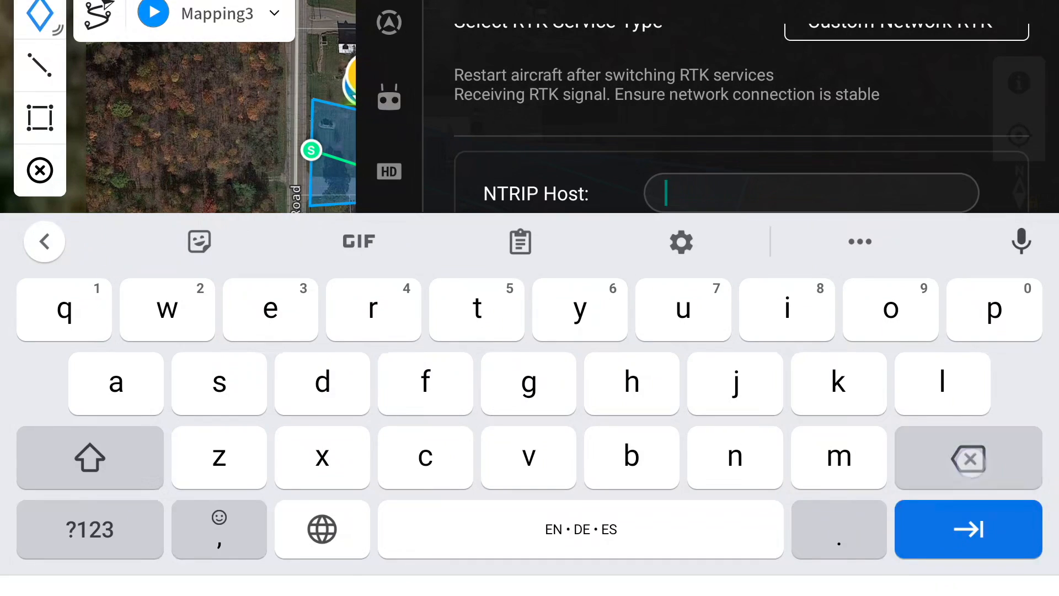
pyautogui.click(90, 529)
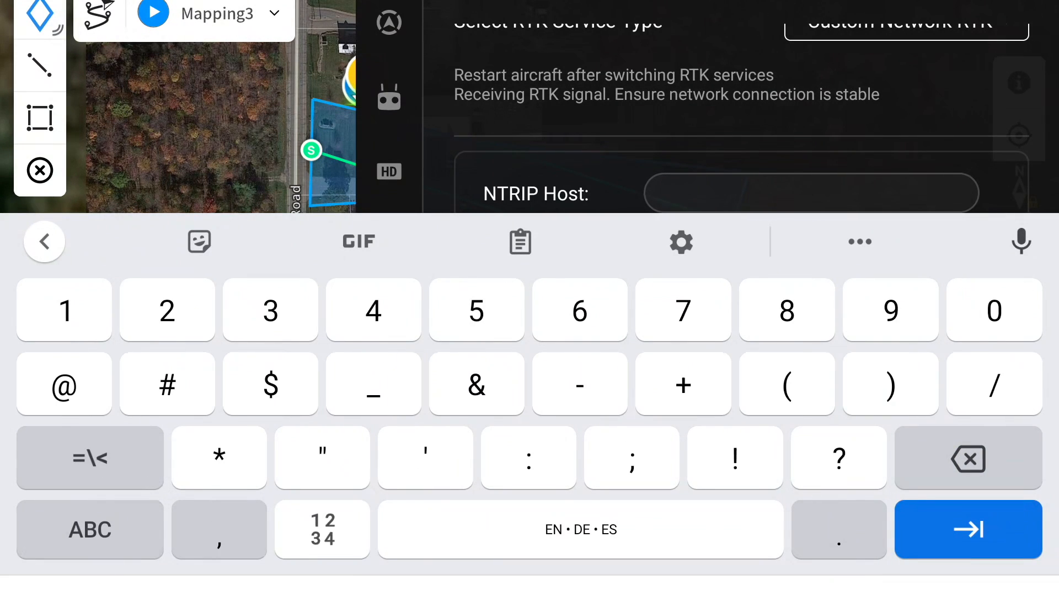
pyautogui.click(786, 310)
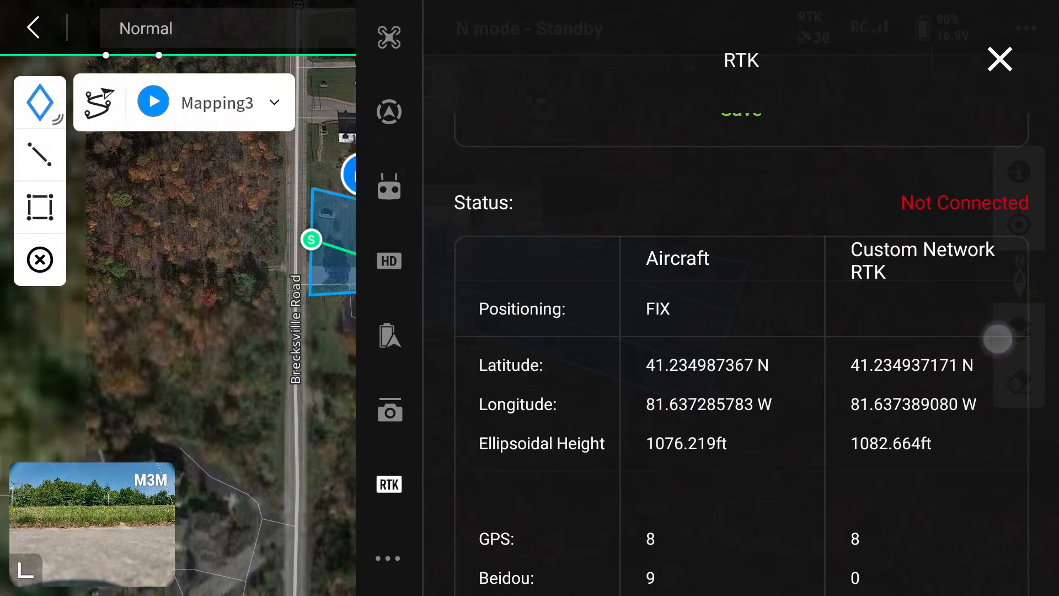
# Step: Scroll through the aircraft-versus-network RTK status table
pyautogui.scroll(-3)
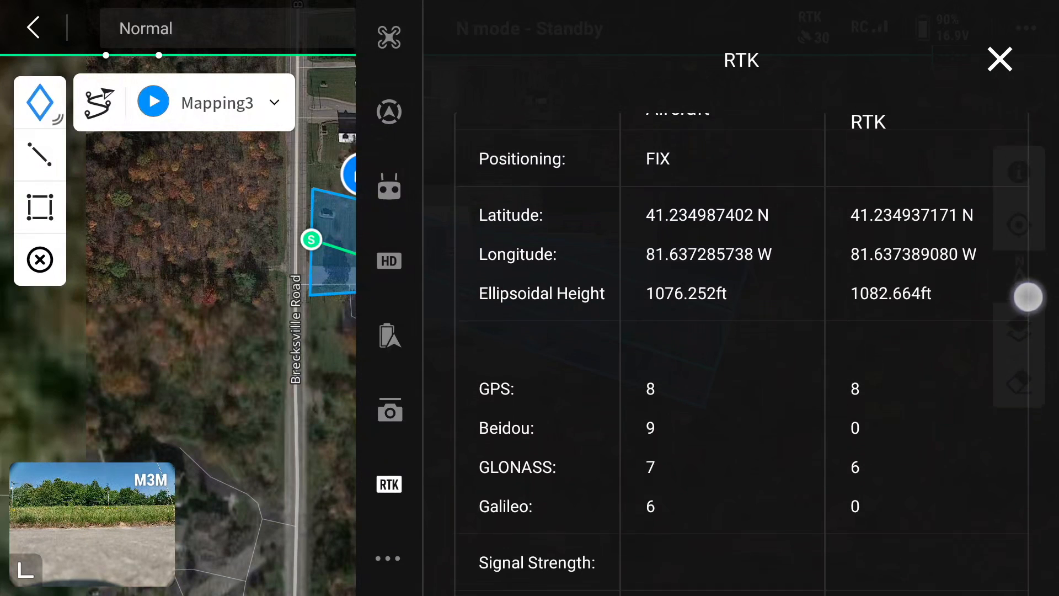
pyautogui.scroll(-3)
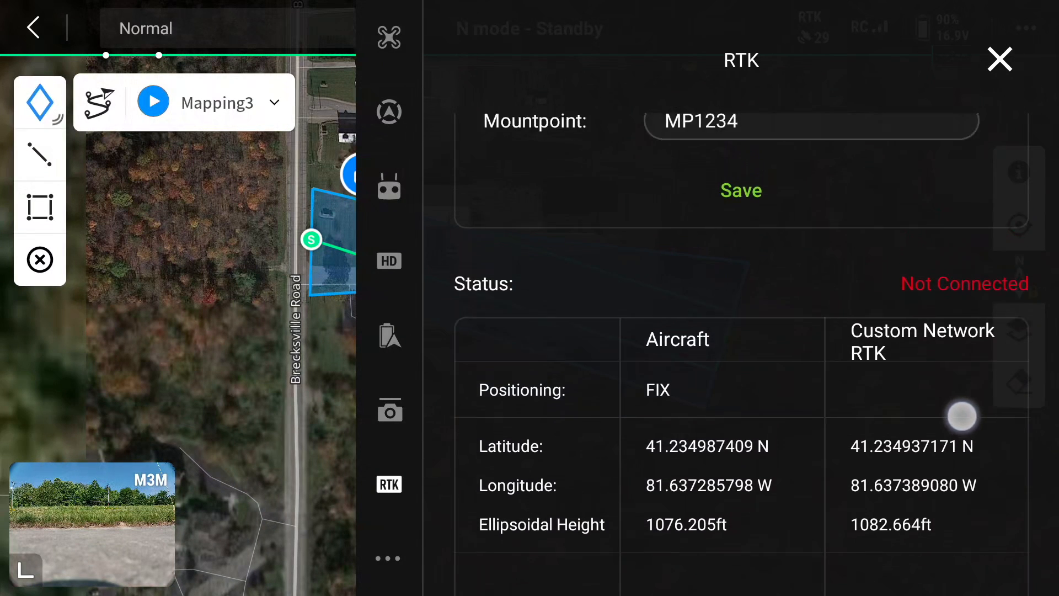
pyautogui.scroll(3)
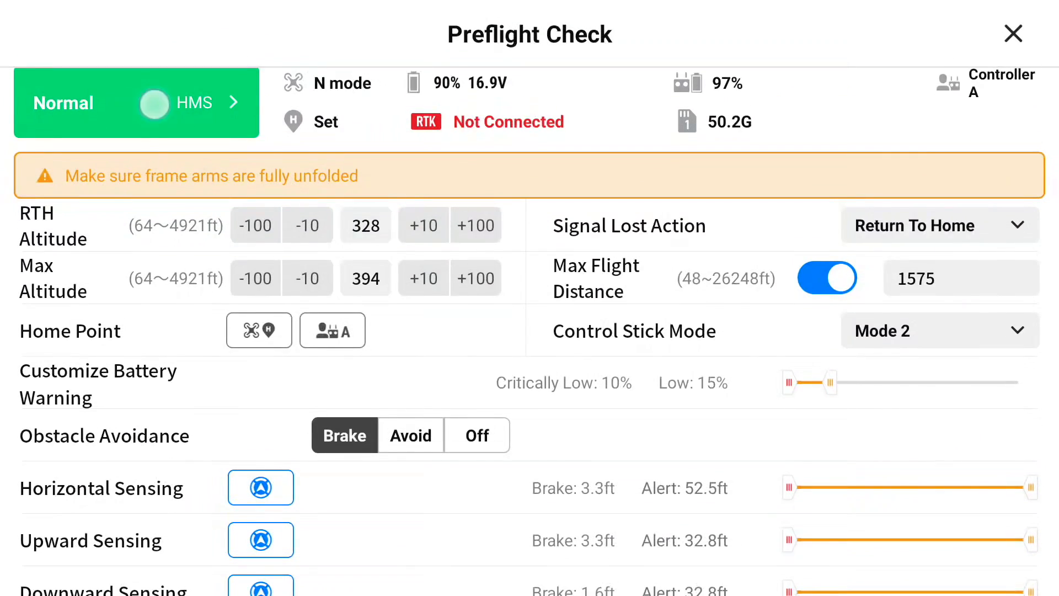
# Step: Scroll the HMS health tiles to confirm each module reads Normal
pyautogui.click(195, 103)
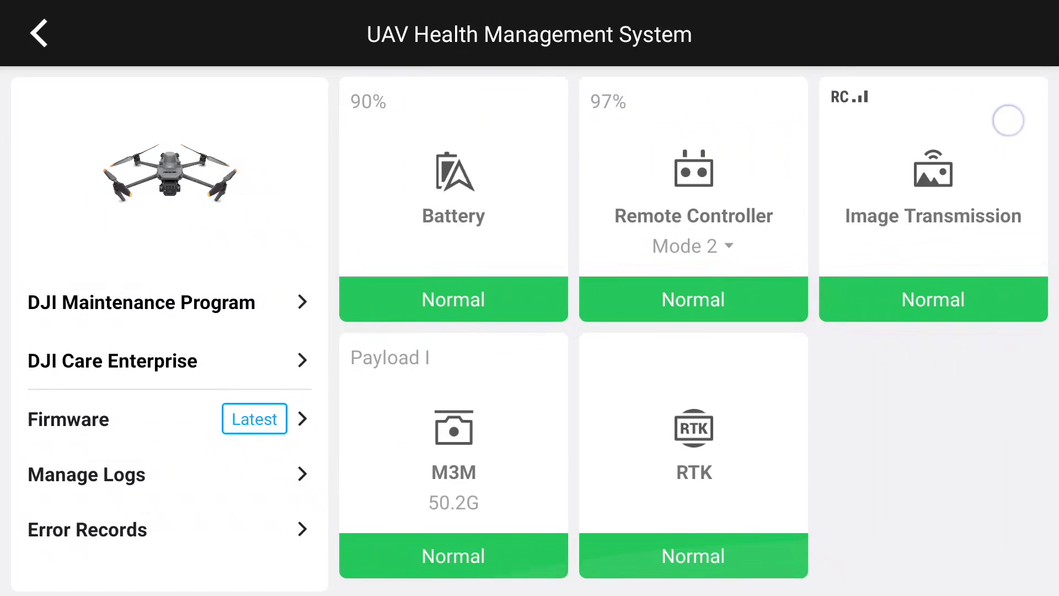
pyautogui.scroll(-3)
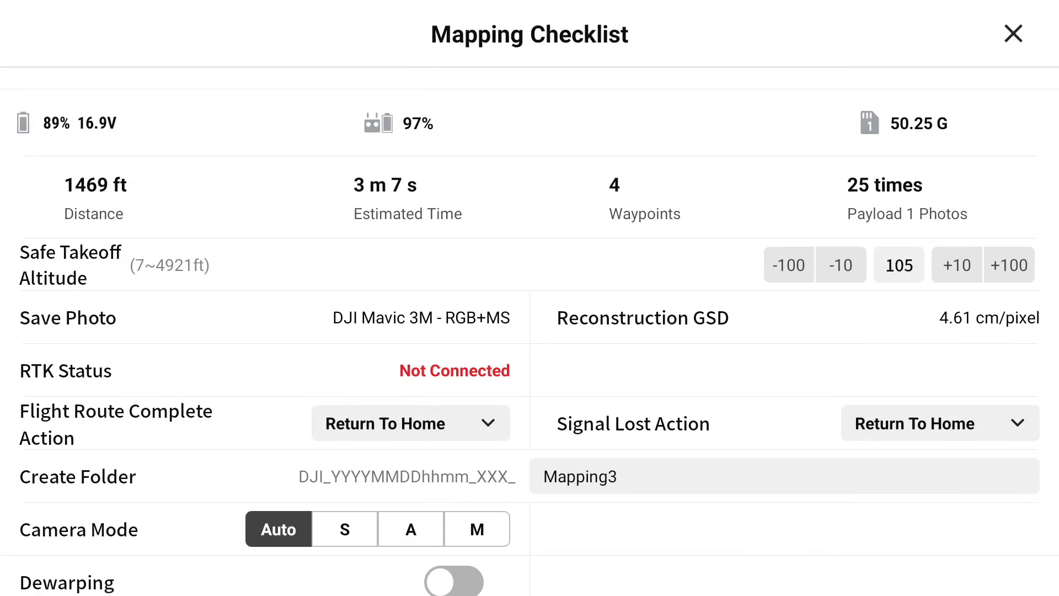
# Step: Upload the Mapping3 route to the aircraft from the Mapping Checklist and start the flight
pyautogui.scroll(-3)
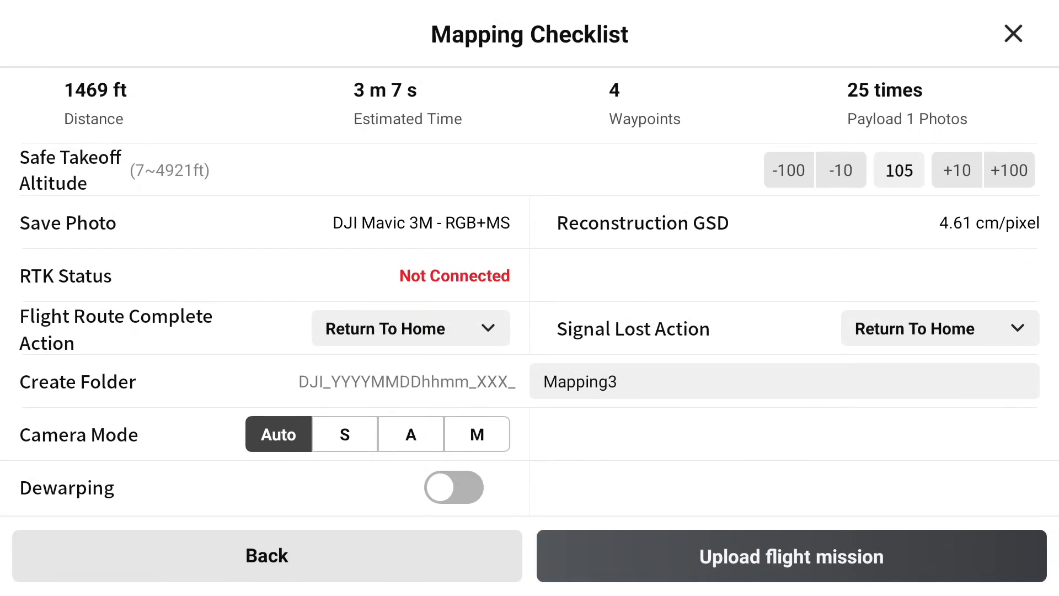
pyautogui.click(791, 556)
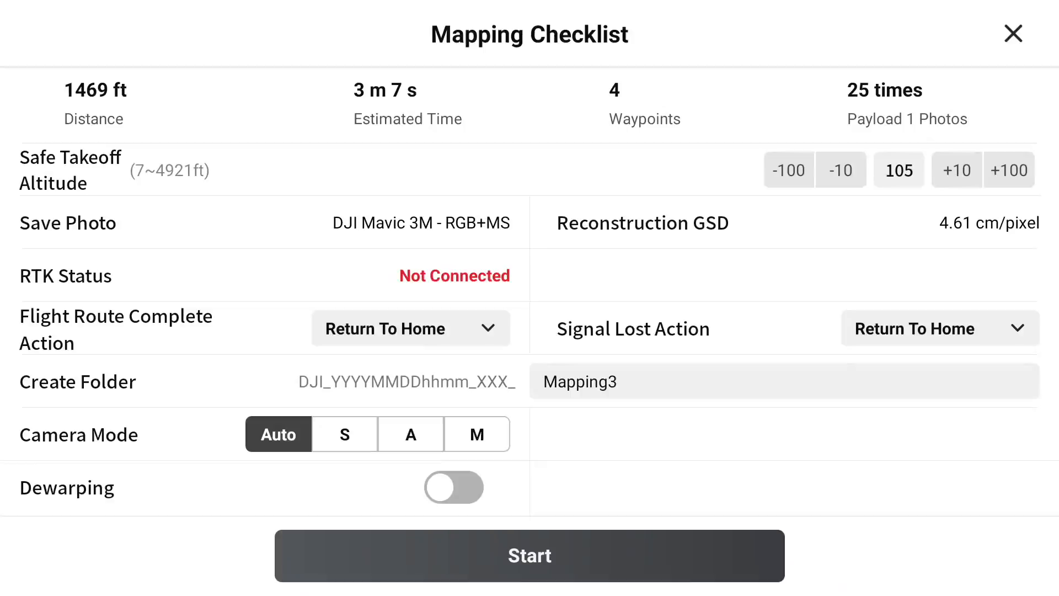
pyautogui.click(530, 555)
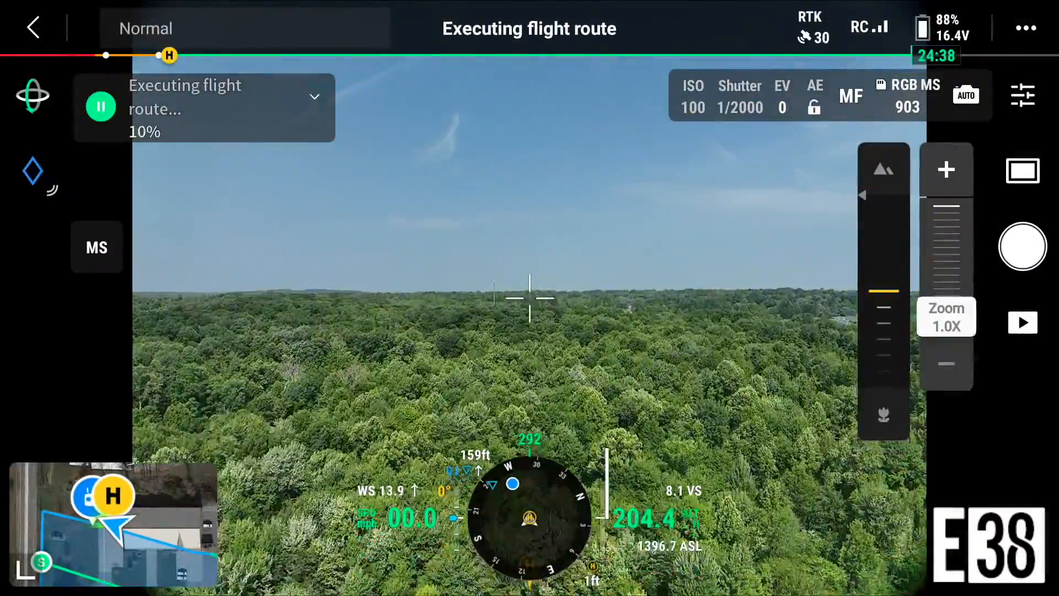